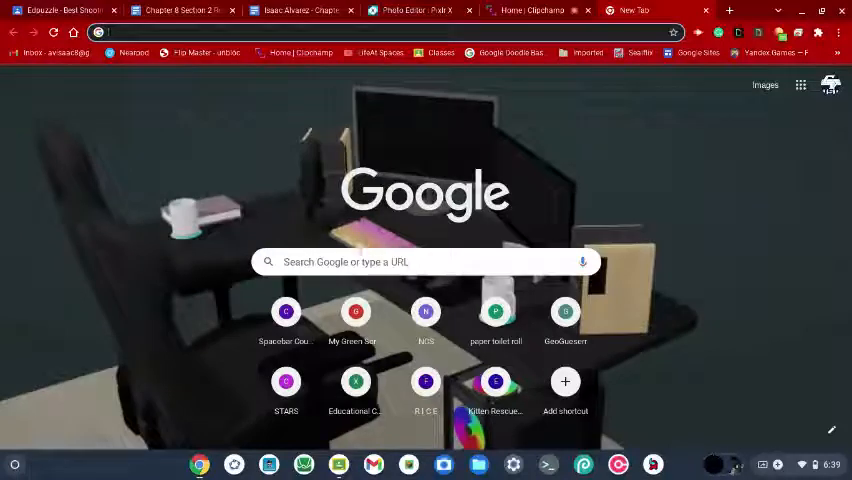
- Search Google for 'DeskSpacing' from a new Chrome tab
type("Drift boss embed full screen")
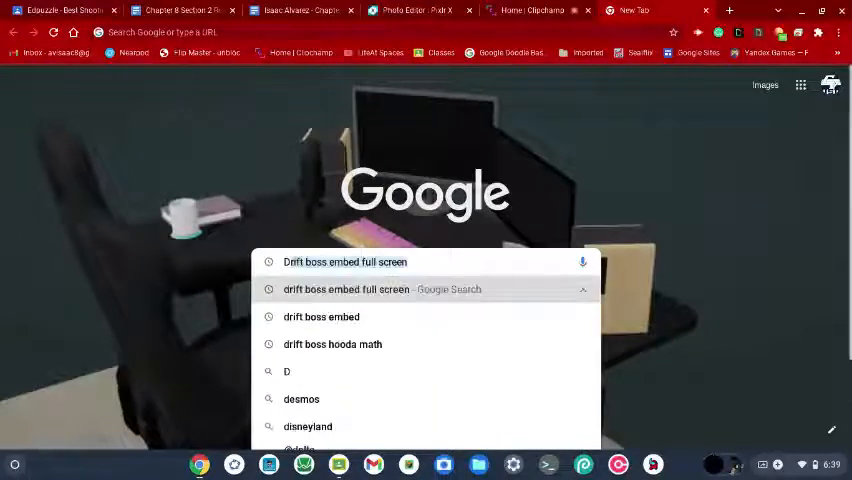
type("DeskSpacing")
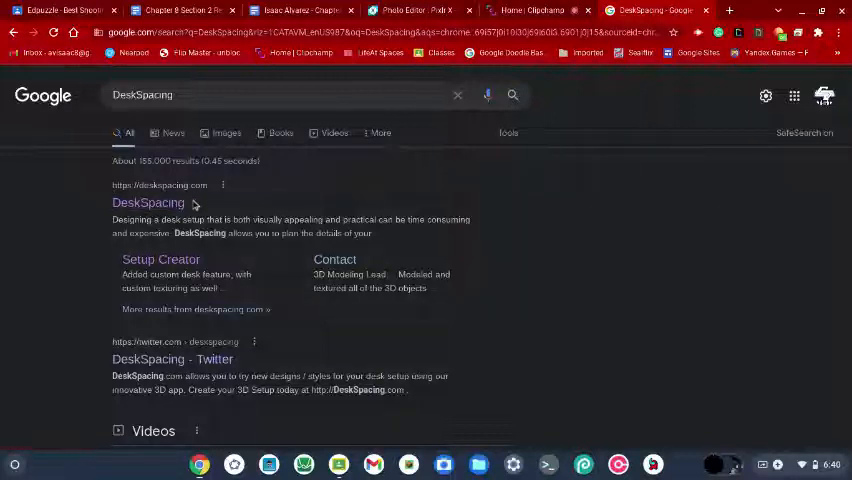
mouse_move(148, 204)
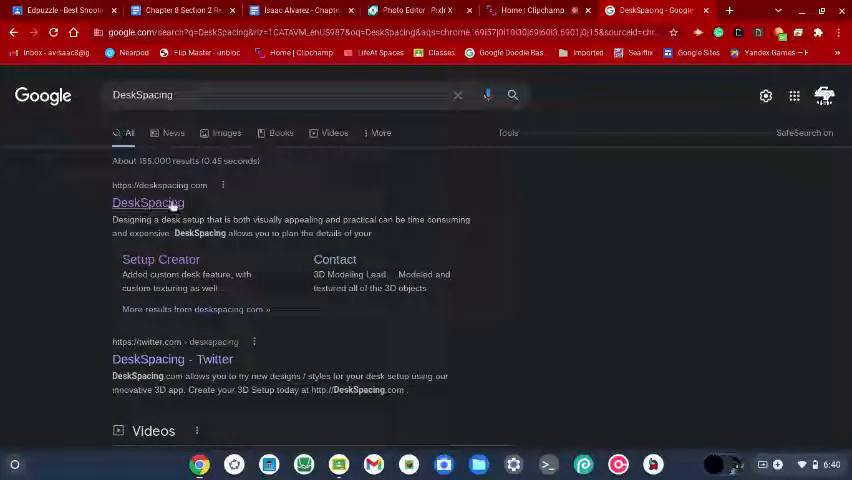
- Go to the DeskSpacing home page and follow 'Try DeskSpacing for free'
left_click(148, 202)
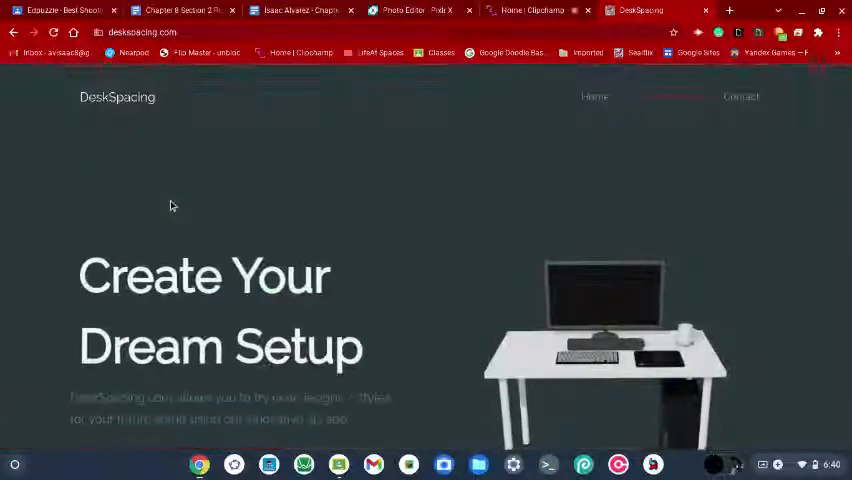
scroll("down", 3)
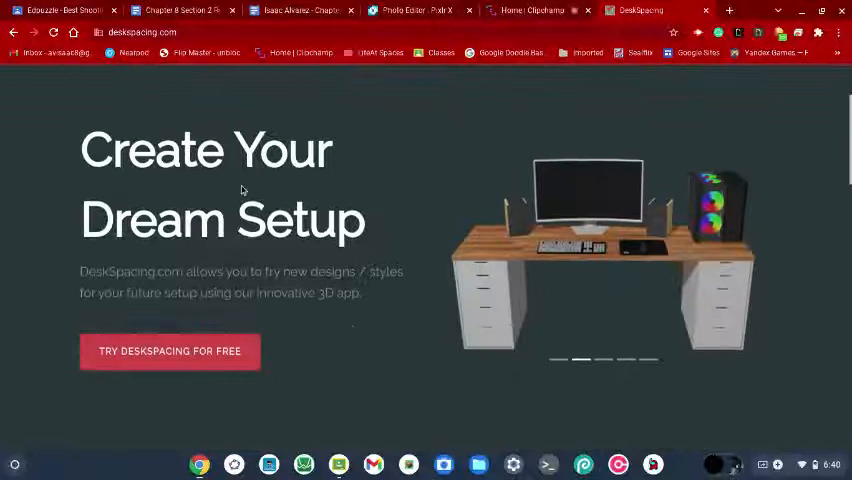
double_click(120, 272)
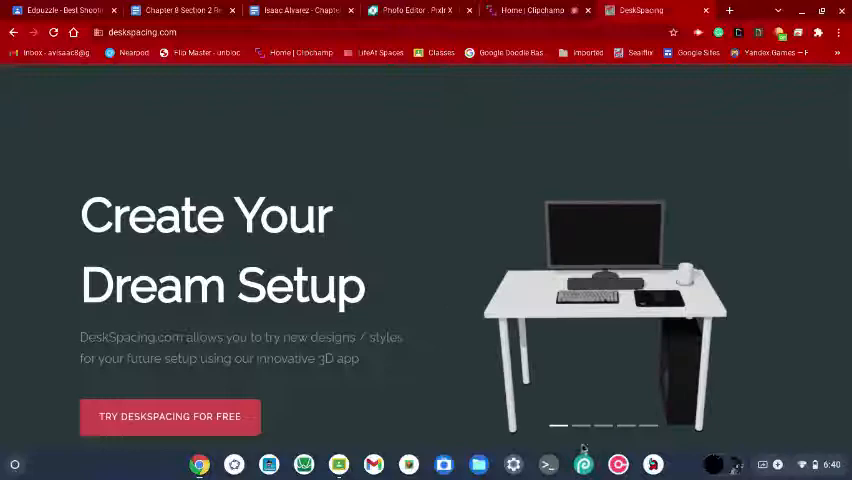
left_click(168, 416)
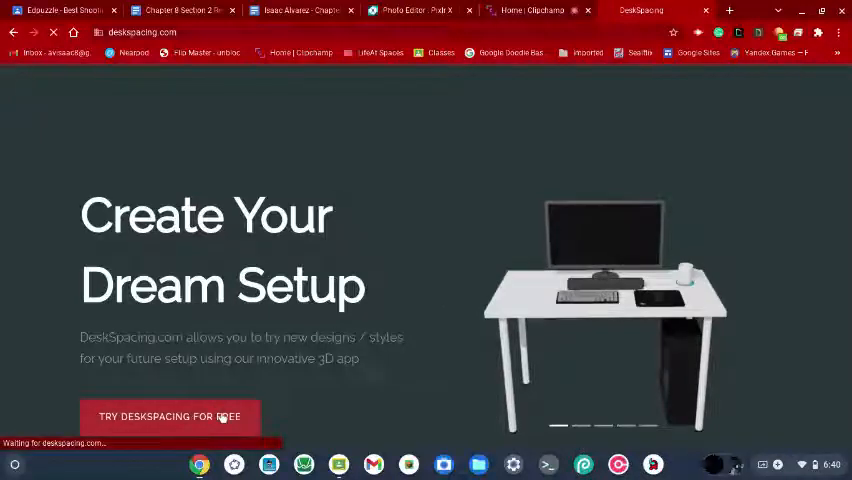
- Enter the 3D setup creator and dismiss its welcome notice
left_click(170, 416)
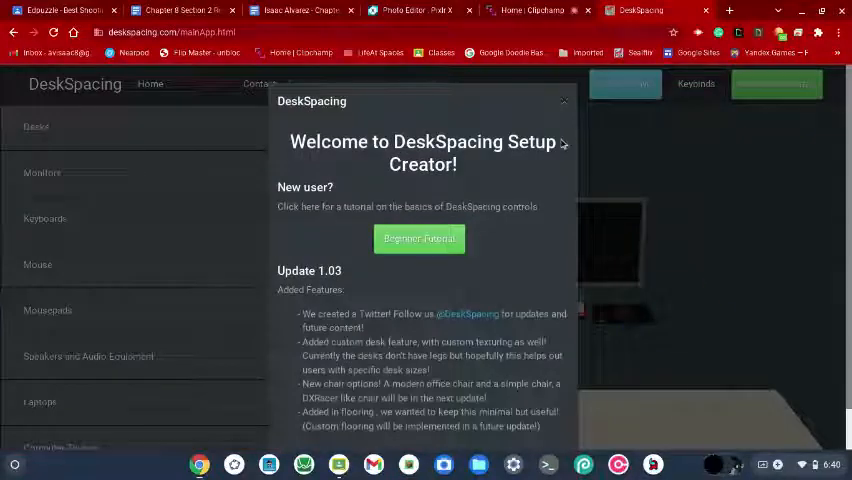
left_click(562, 100)
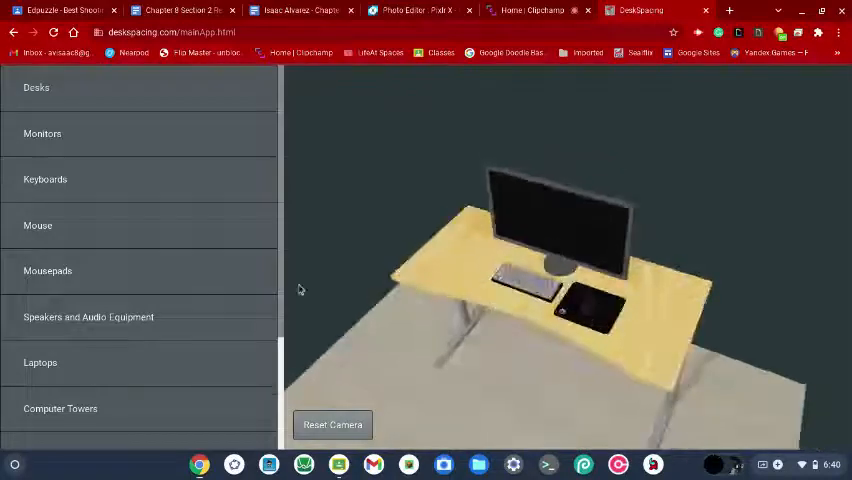
- Browse the monitor catalog and add the 21:9 Curved Monitor to the scene
left_click(42, 132)
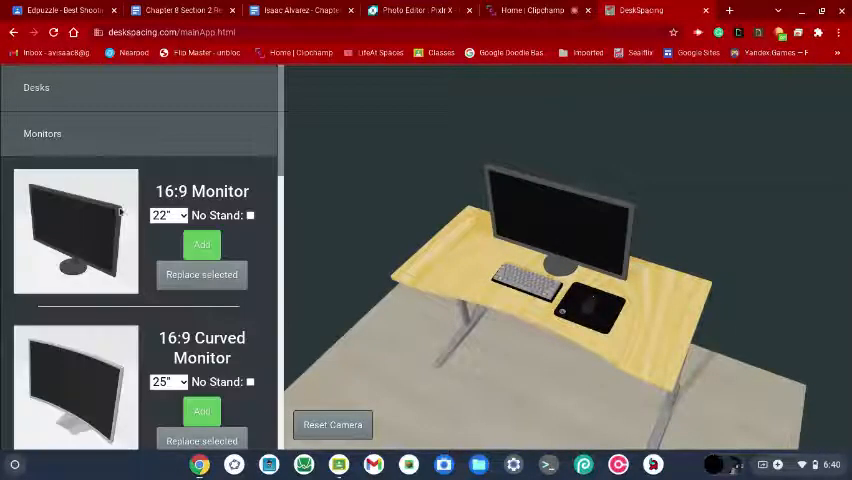
scroll("down", 3)
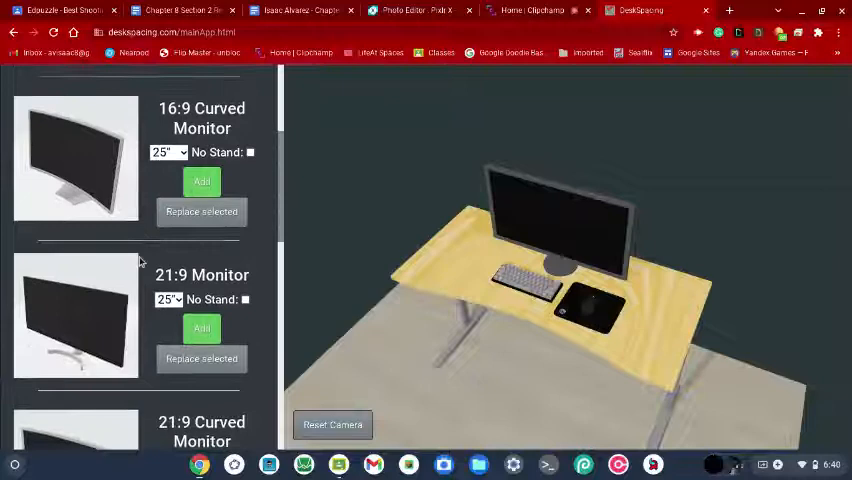
scroll("down", 3)
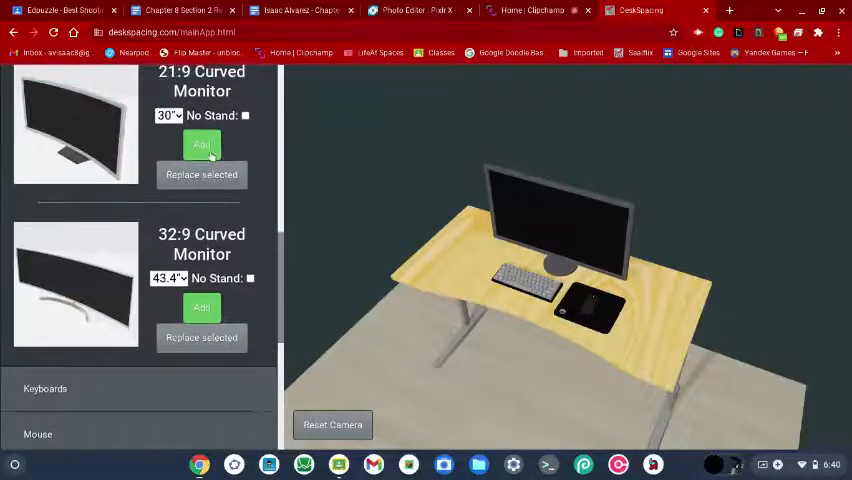
left_click(200, 174)
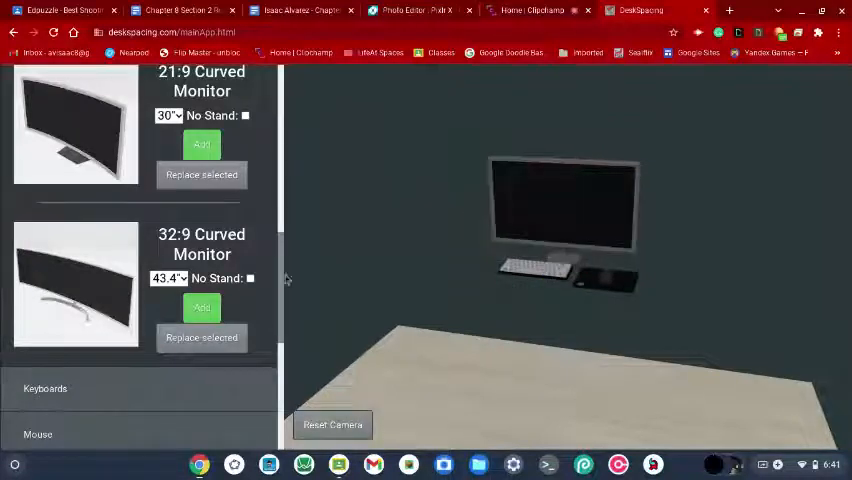
- Browse the desk catalog down to the Bekant L Shaped Desk
scroll("down", 3)
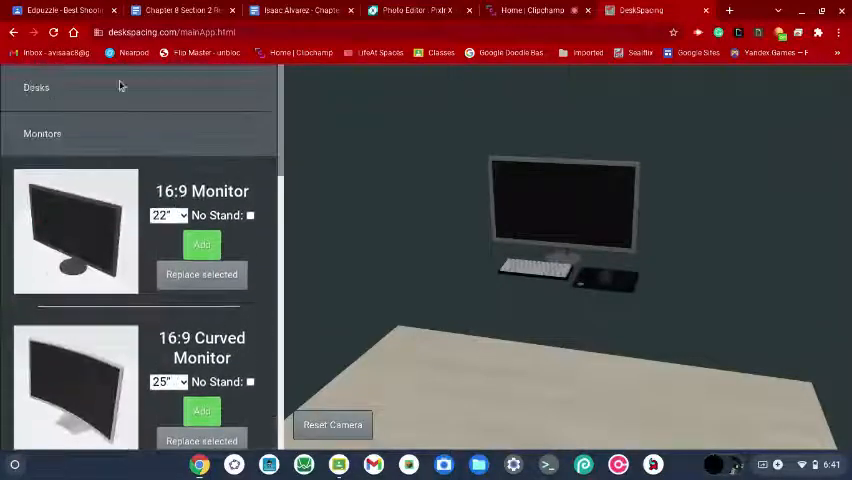
left_click(36, 88)
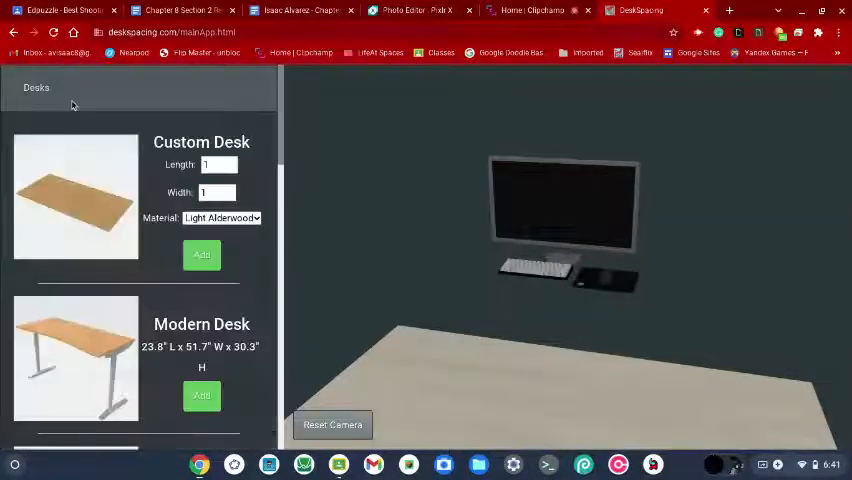
scroll("down", 3)
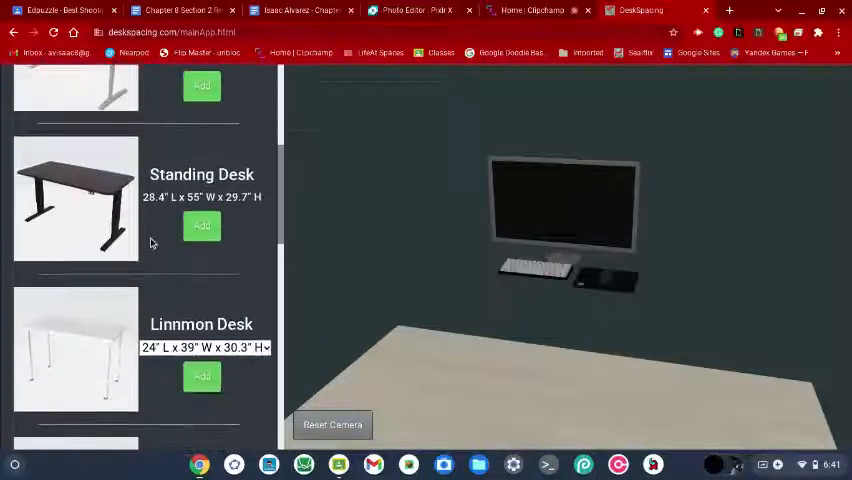
scroll("down", 3)
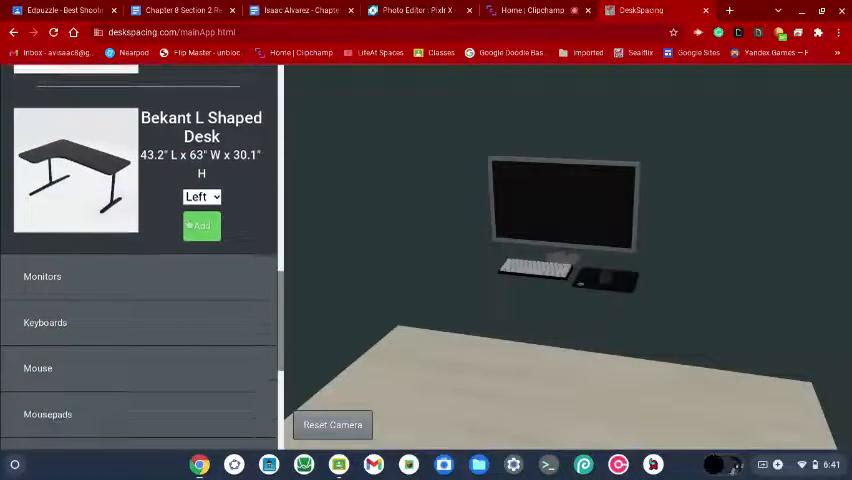